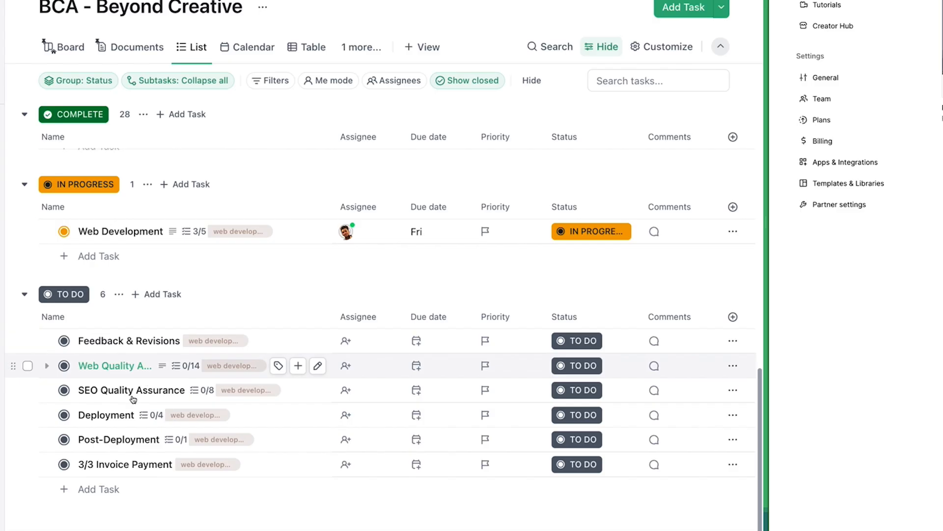
pyautogui.moveTo(114, 365)
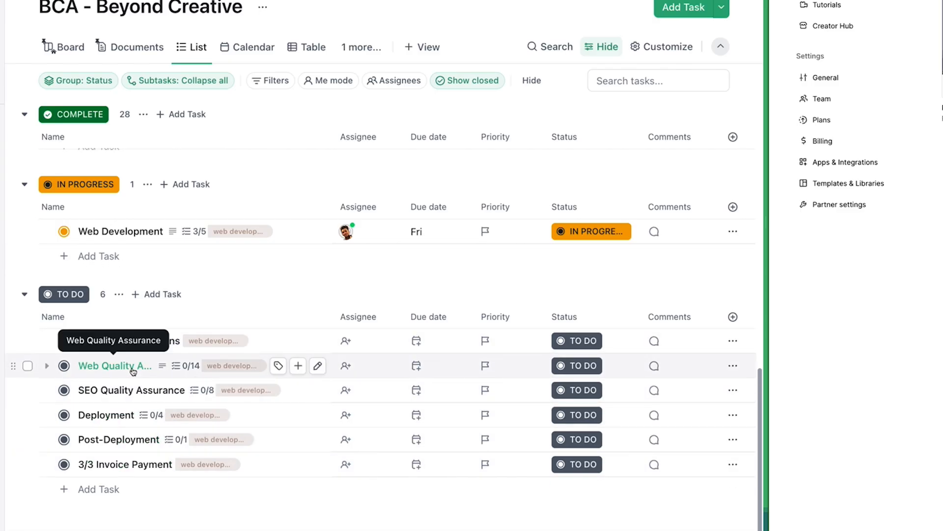
# Step: Open the Web Quality Assurance task from the TO DO list
pyautogui.click(115, 365)
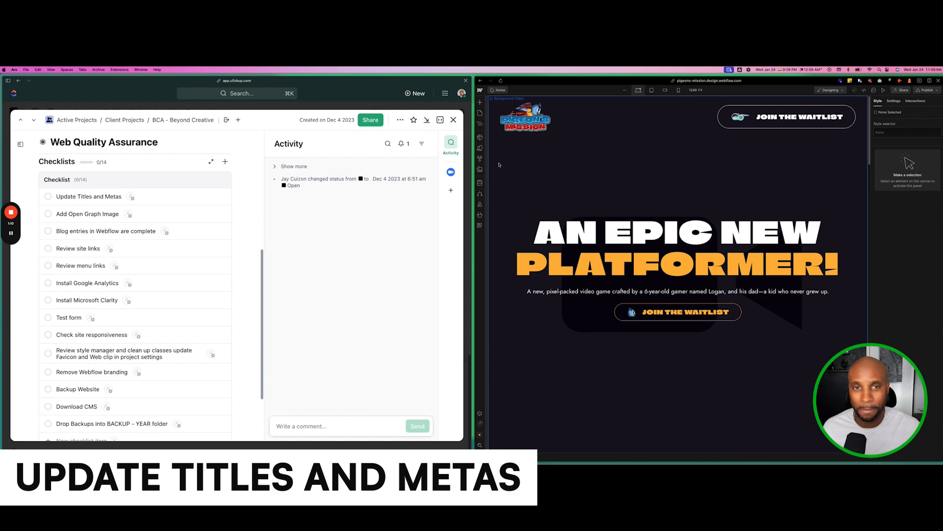
# Step: Show the hero's Background Video settings: loop, autoplay and play/pause button
pyautogui.click(480, 101)
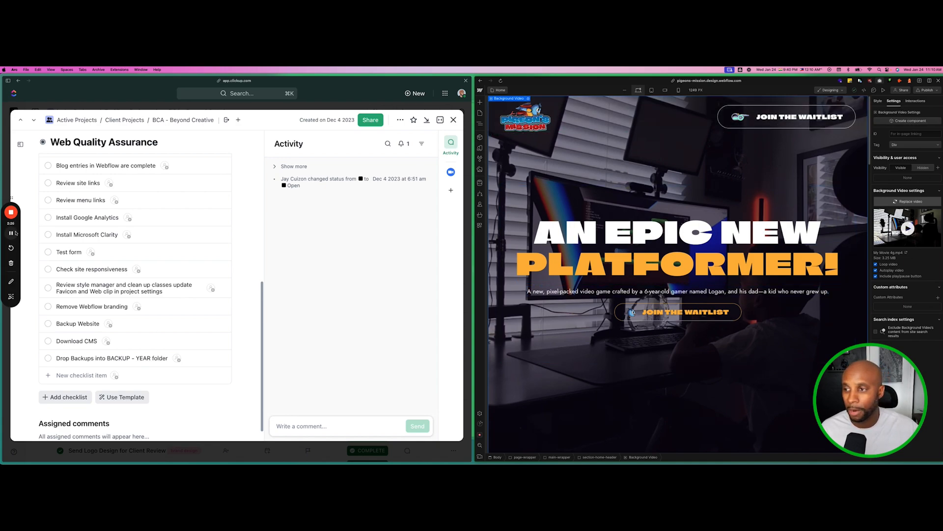
# Step: Run Interactions Clean up, cancel with nothing to delete, and open Site settings
pyautogui.click(916, 100)
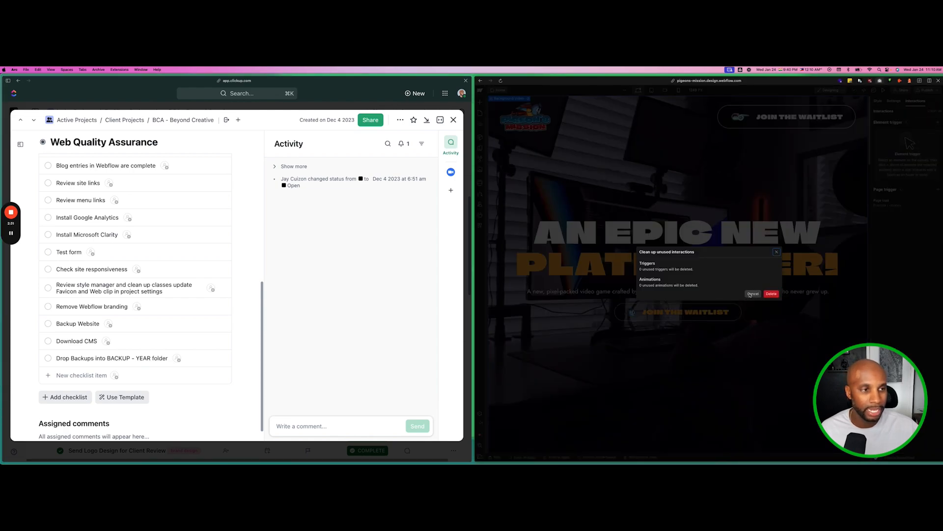
pyautogui.click(754, 294)
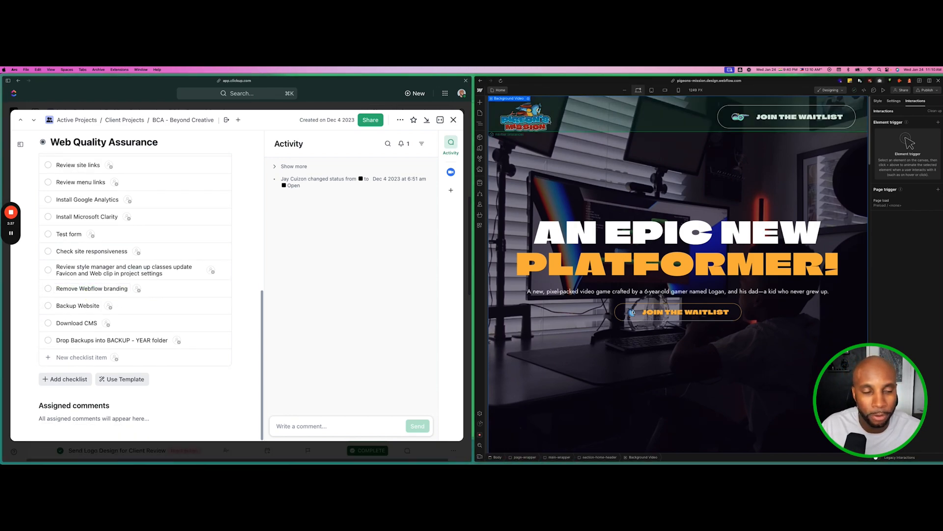
pyautogui.click(480, 90)
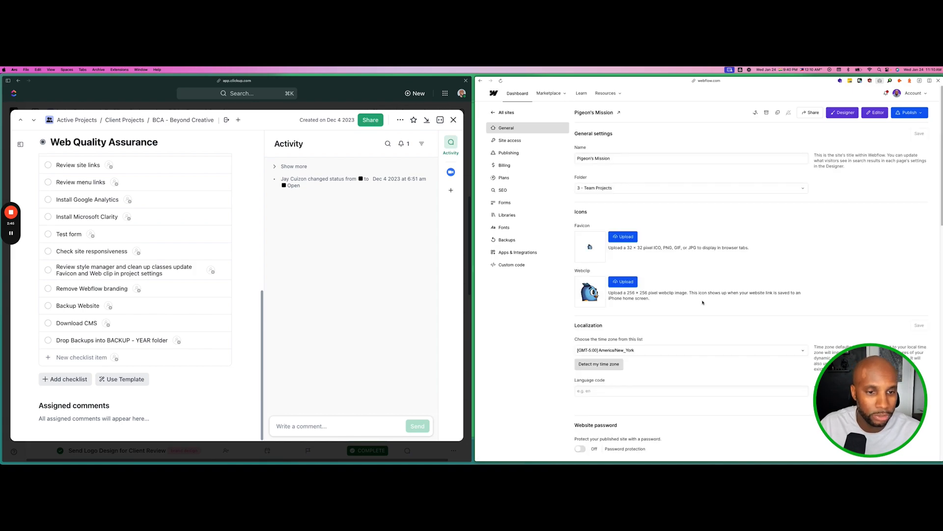
# Step: Return to the Pigeon's Mission home page in the Webflow Designer
pyautogui.scroll(-3)
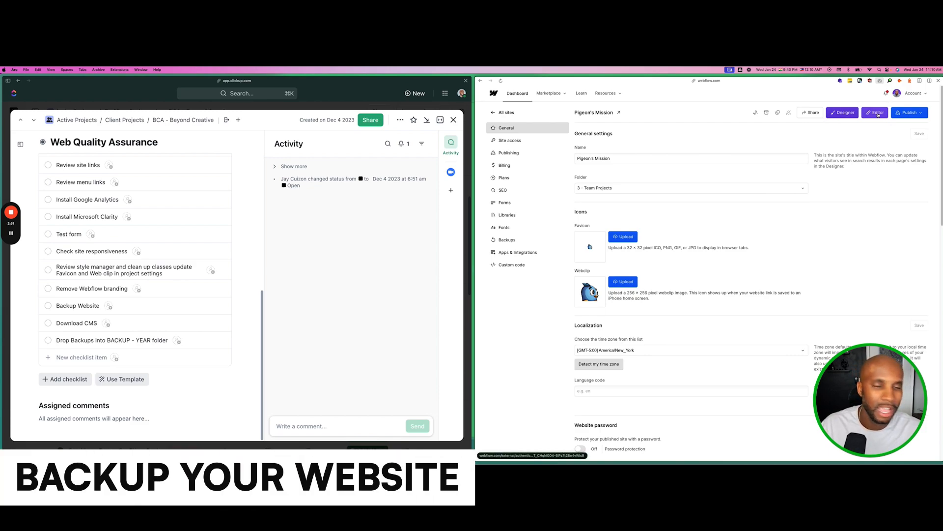
pyautogui.click(843, 112)
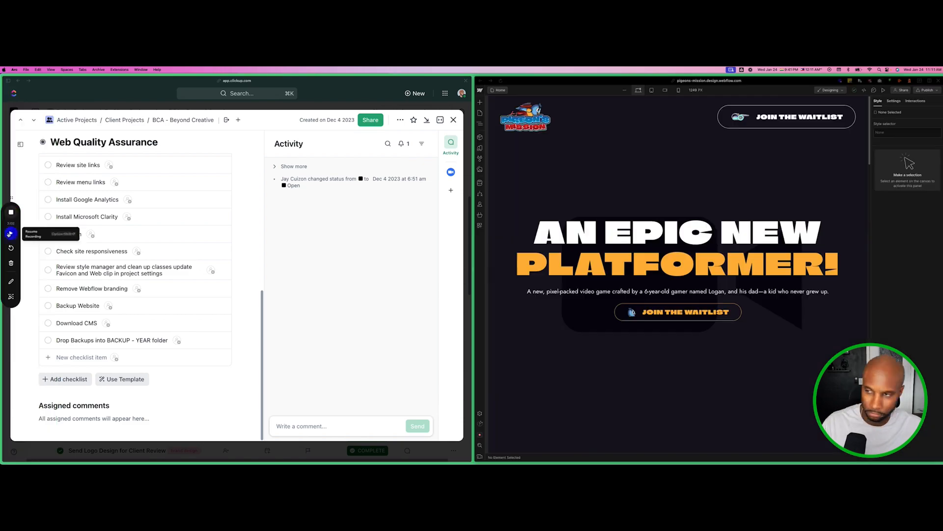
# Step: Export the site code, prepare the ZIP and download it
pyautogui.click(11, 233)
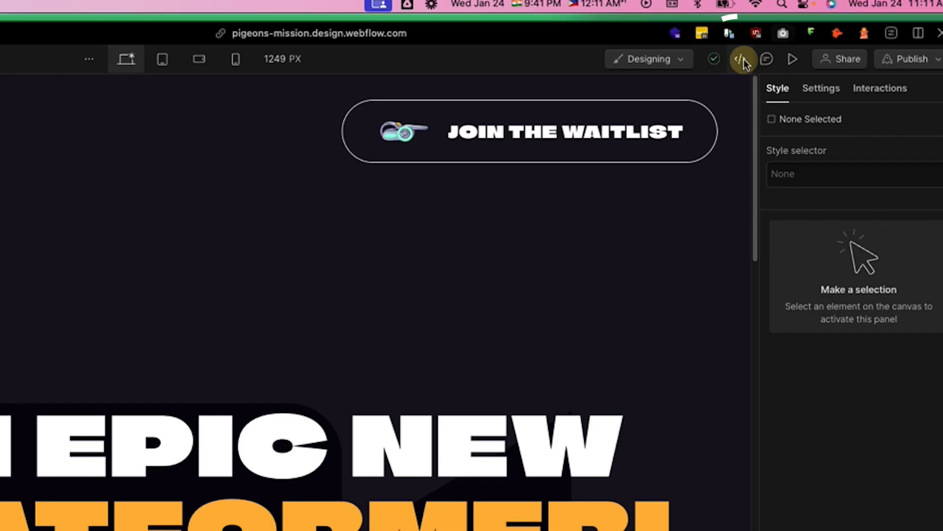
pyautogui.click(742, 59)
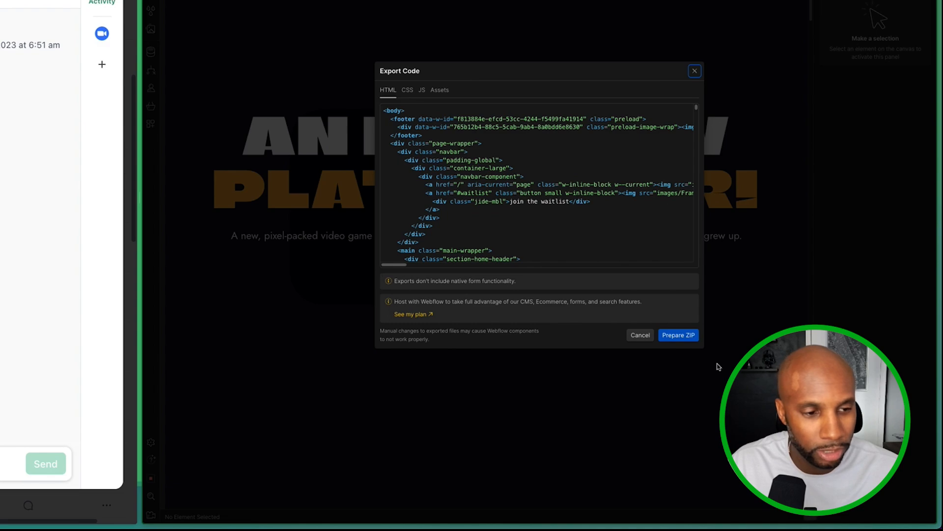
pyautogui.click(678, 335)
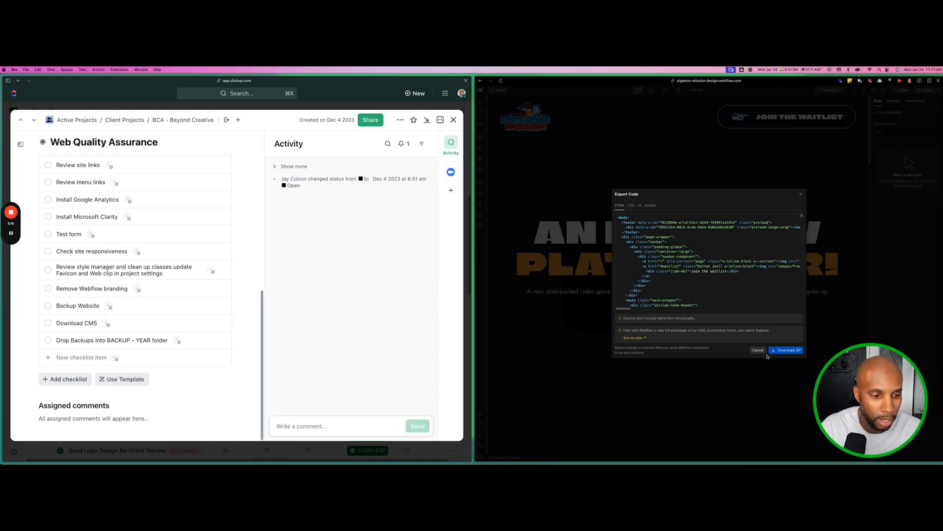
pyautogui.click(786, 349)
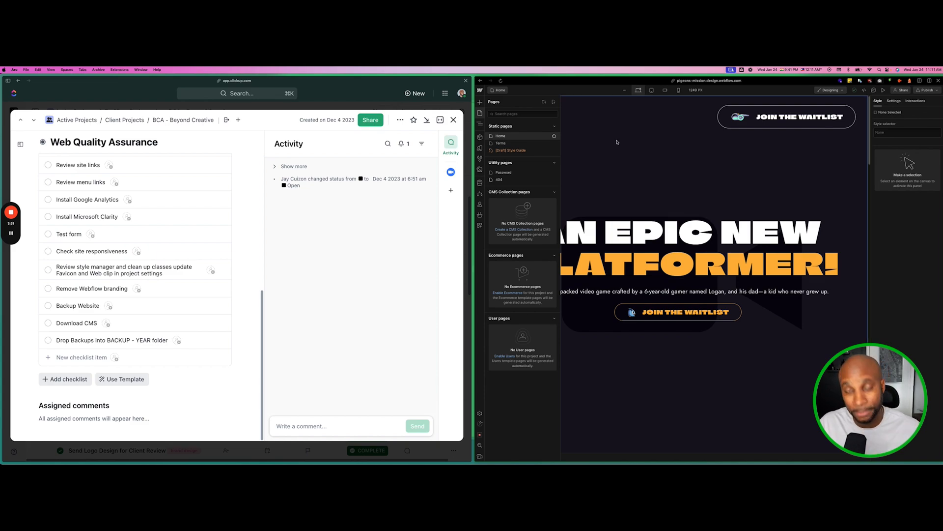
# Step: Close the Web Quality Assurance task to show the BCA - Beyond Creative list
pyautogui.doubleClick(96, 340)
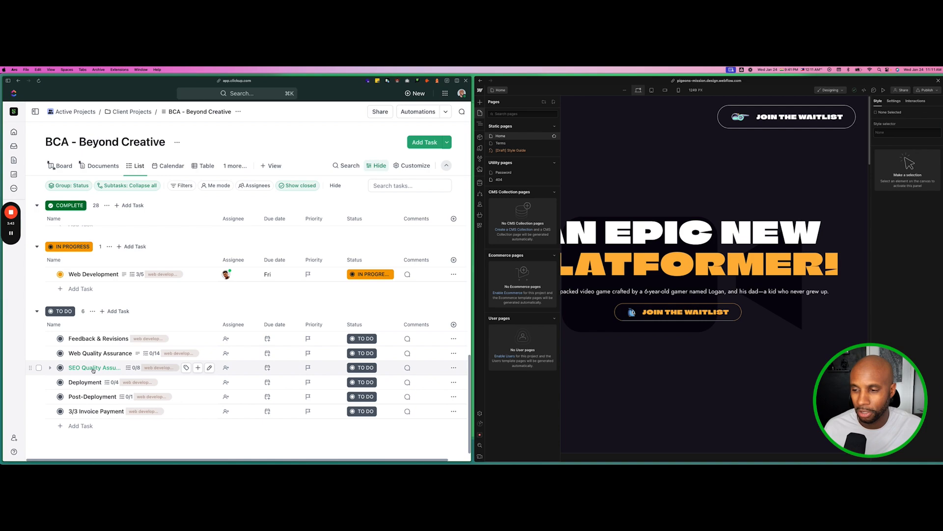
# Step: Delete the duplicate Setup Hosting & Connect Domain item from SEO Quality Assurance
pyautogui.click(93, 367)
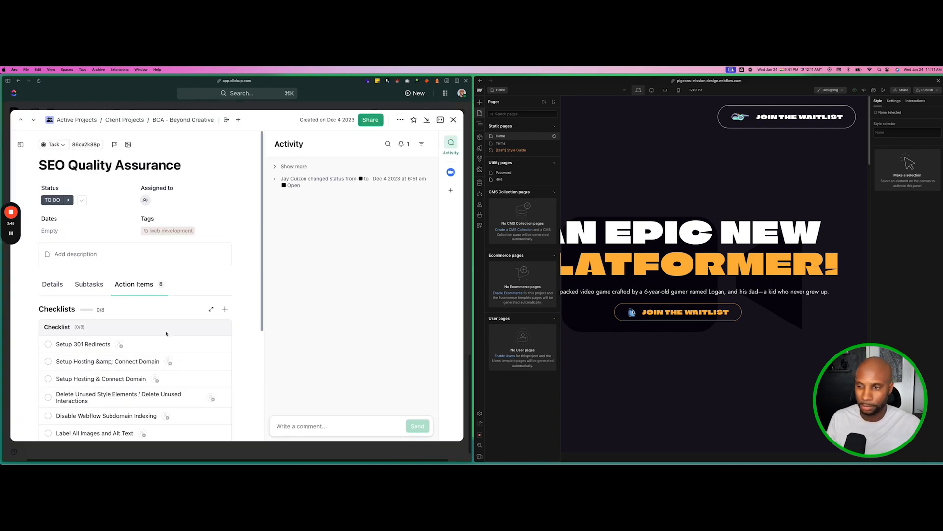
pyautogui.scroll(-3)
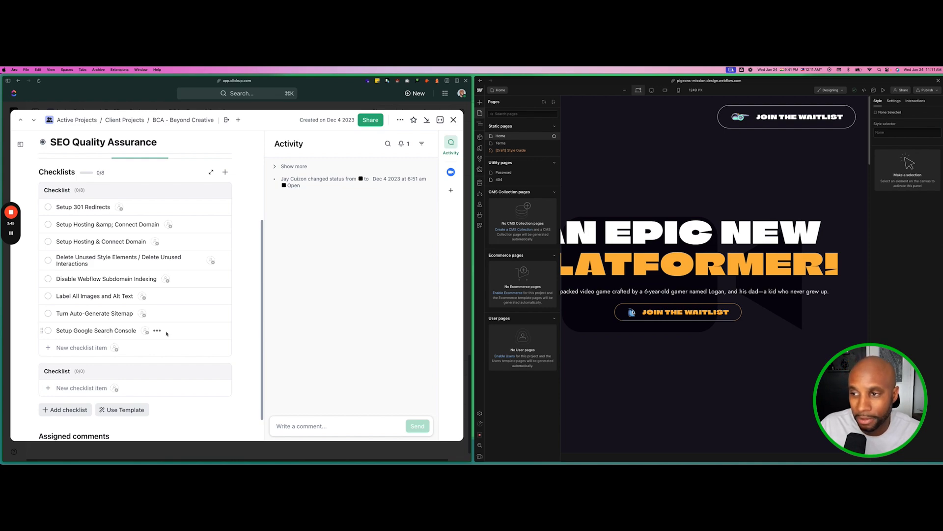
pyautogui.click(107, 224)
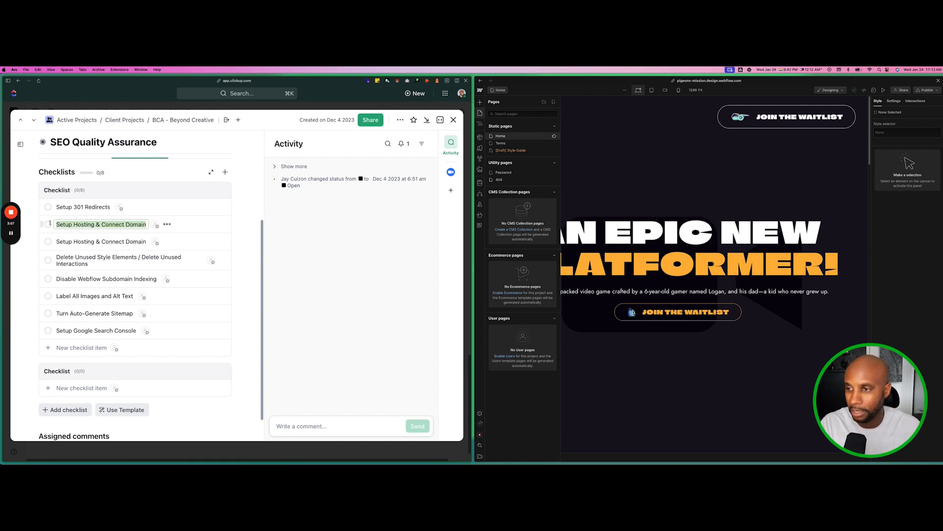
pyautogui.click(167, 225)
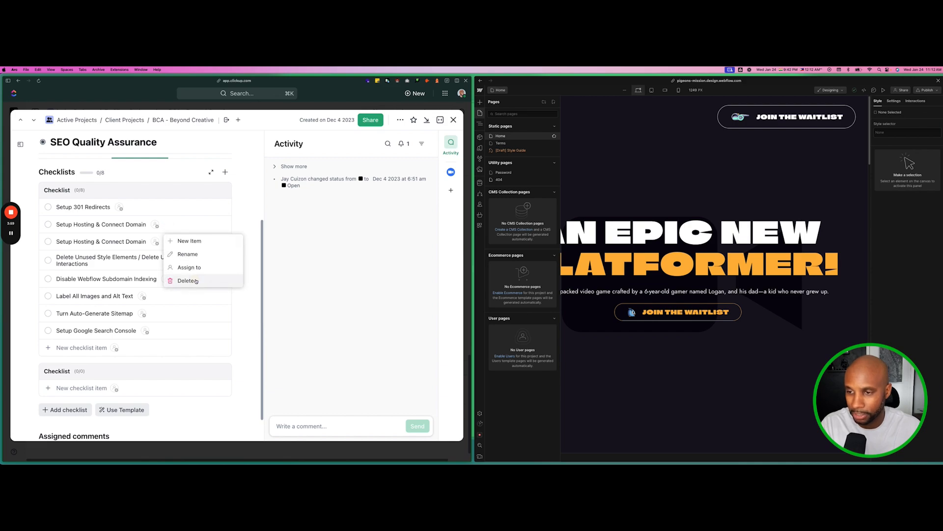
pyautogui.click(187, 281)
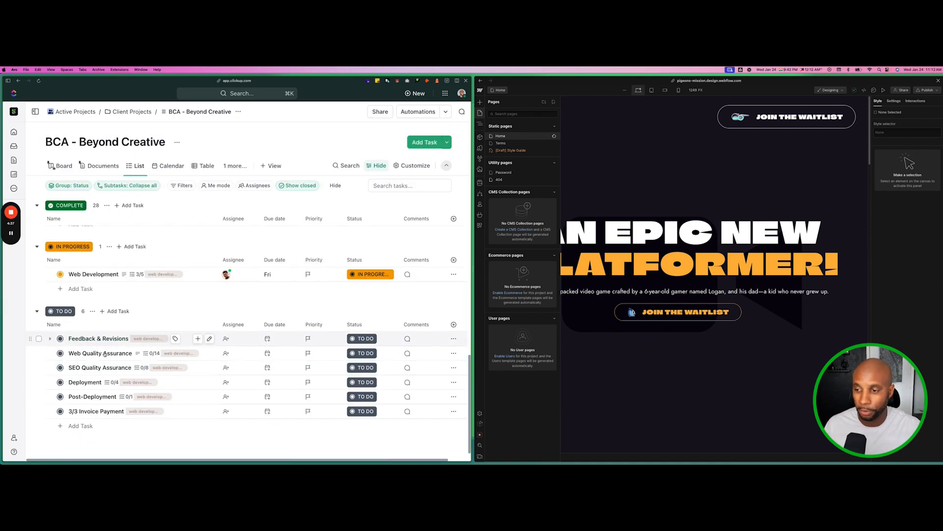
# Step: Open Web Quality Assurance and scroll to its unchecked 14-item checklist
pyautogui.click(99, 354)
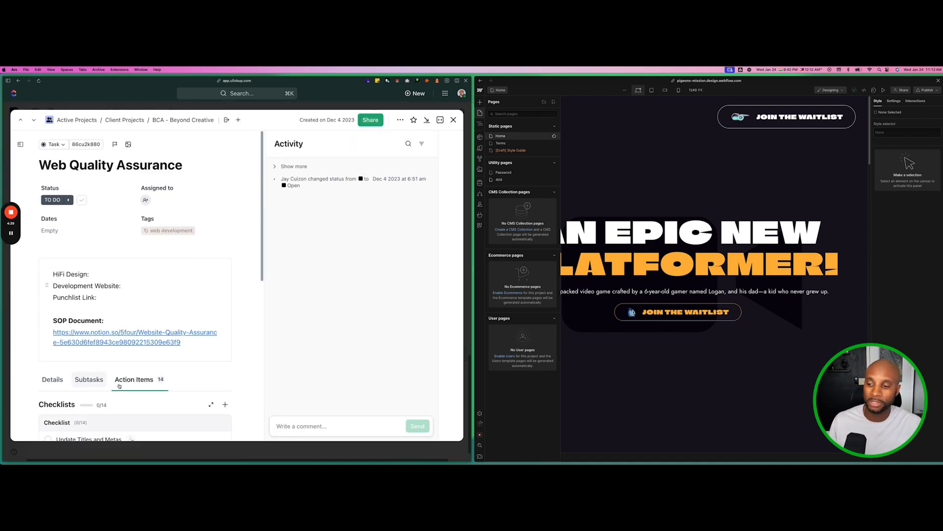
pyautogui.scroll(-3)
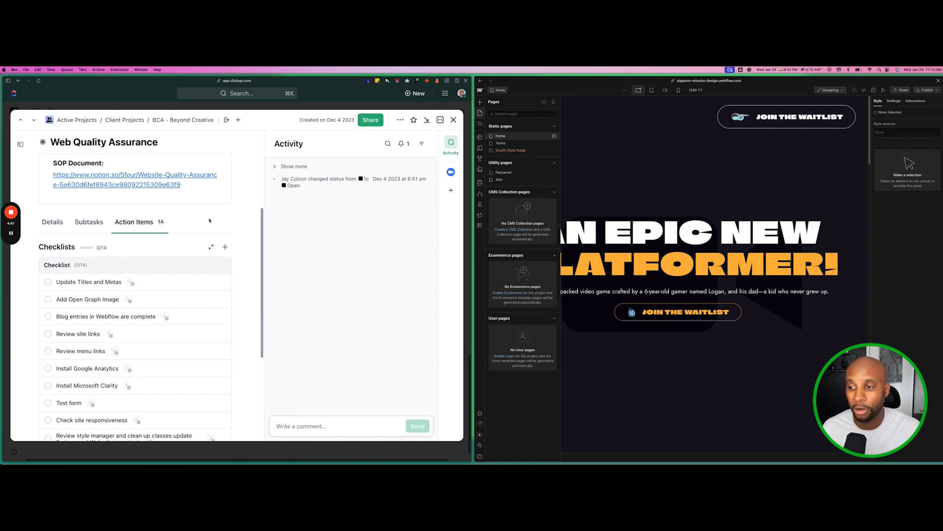
pyautogui.scroll(-3)
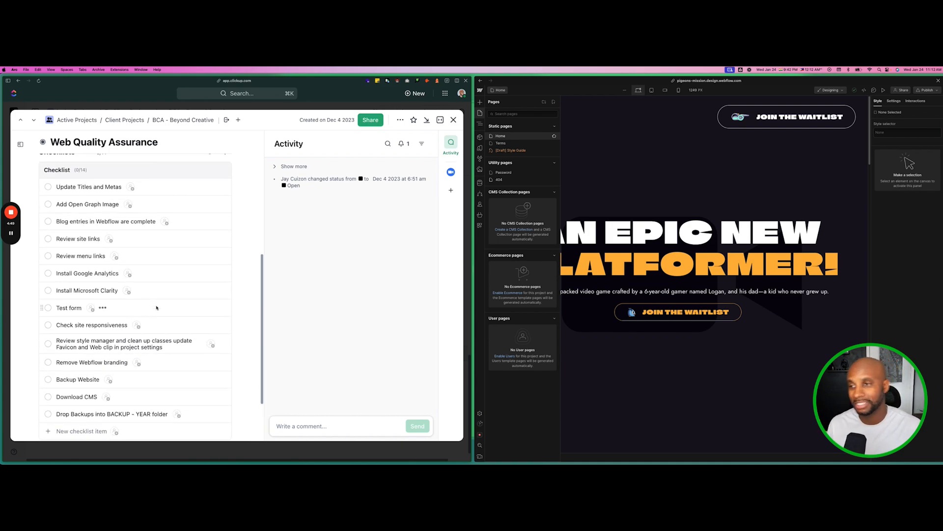